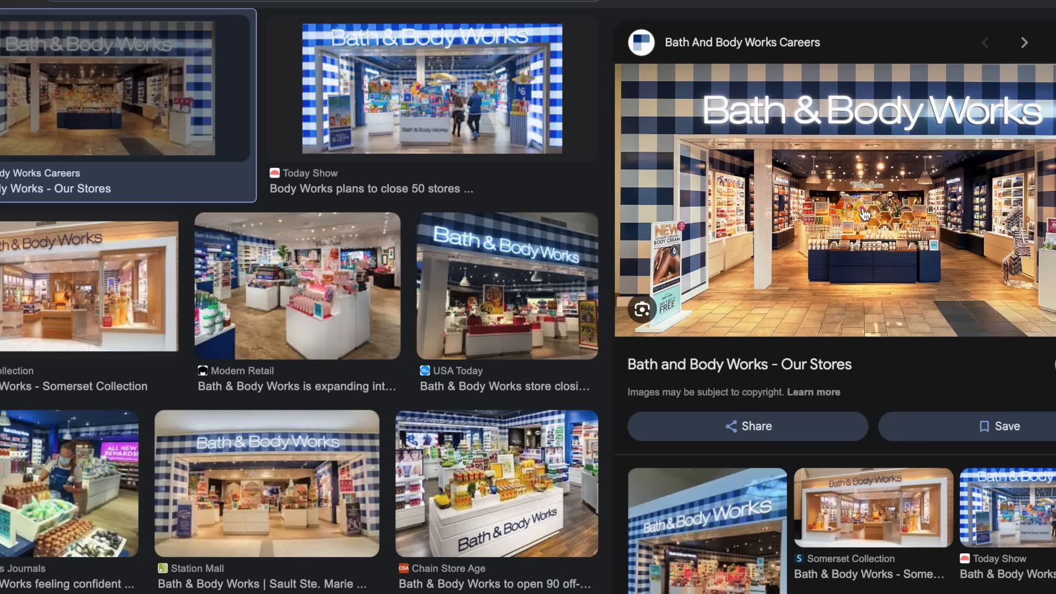
Step: Enlarge a Bath & Body Works storefront photo in Google Images for reference
left_click(296, 285)
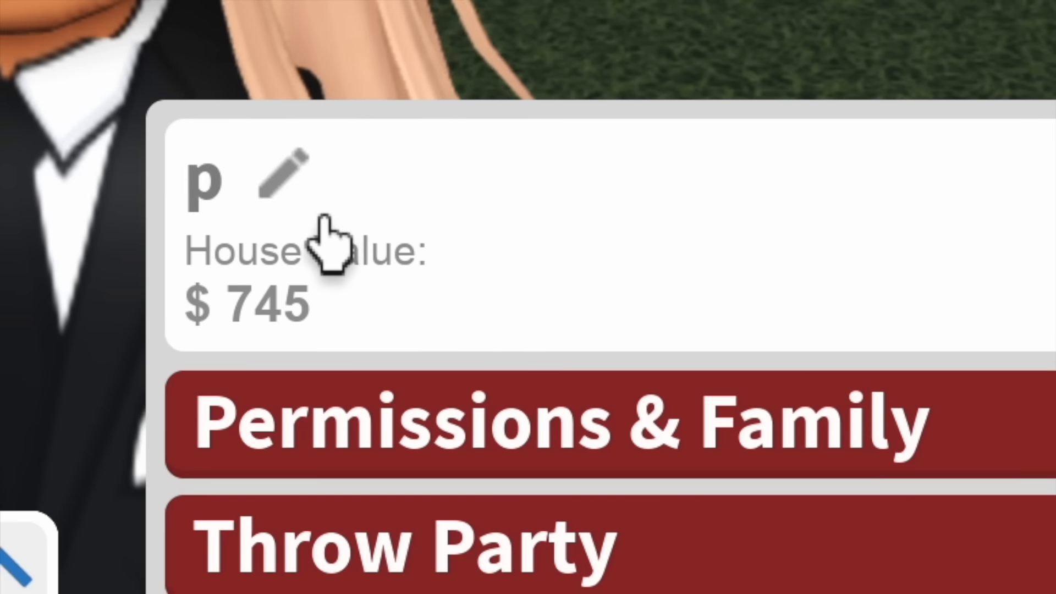
Step: Rename the plot to 'you don't stink tha' before entering build mode
left_click(281, 174)
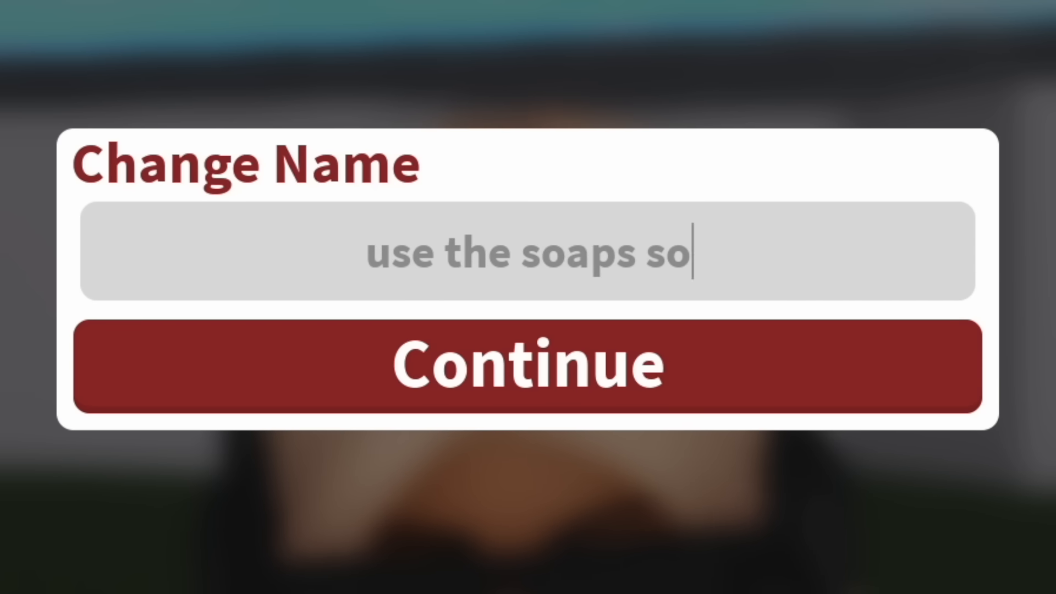
type("you don't stink tha")
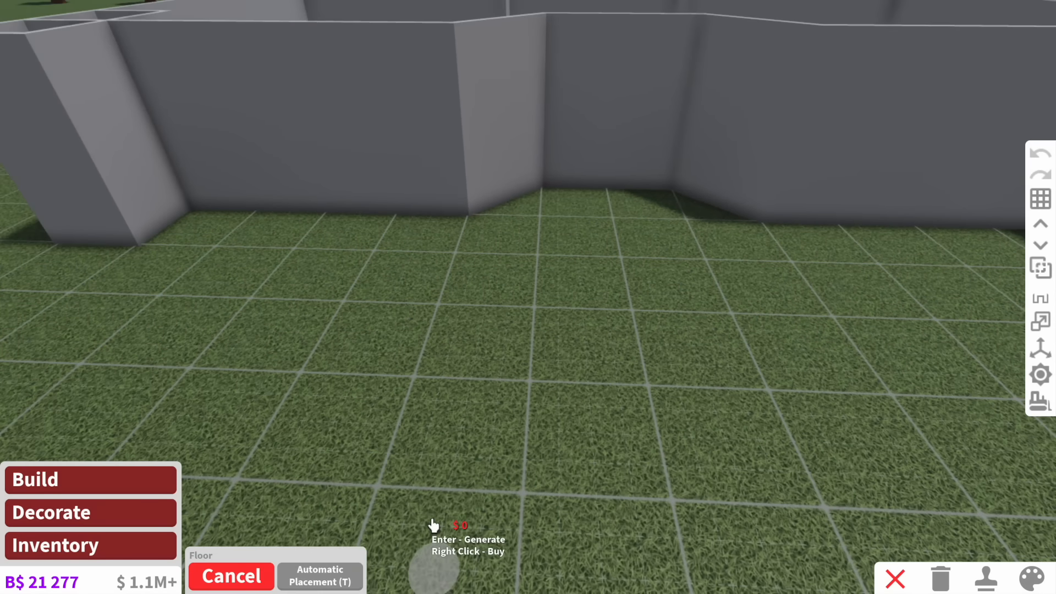
Step: Set the corner points of a paved floor section along the store walls
left_click(321, 576)
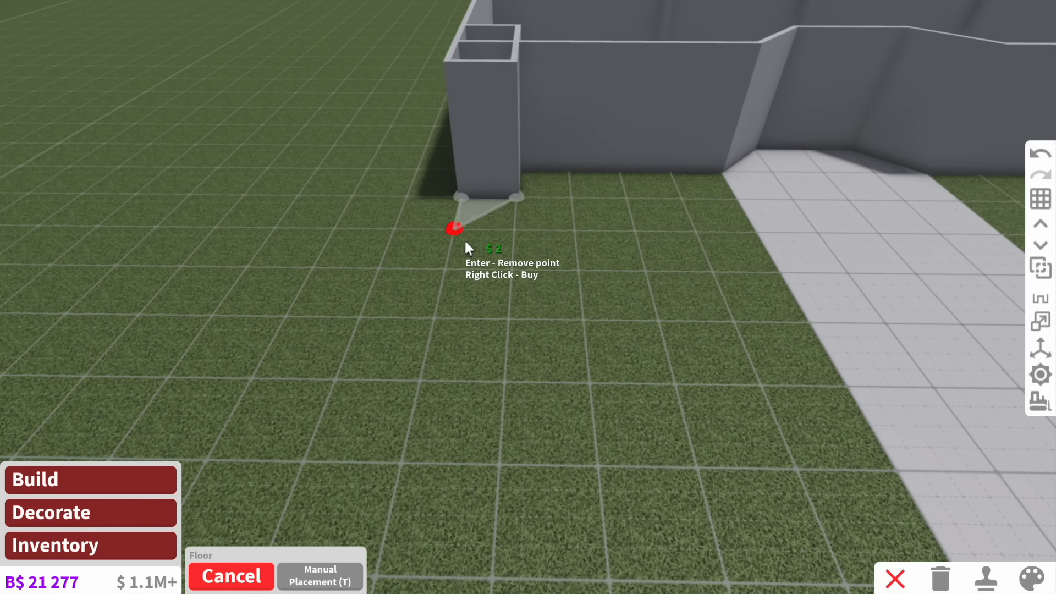
left_click(1031, 578)
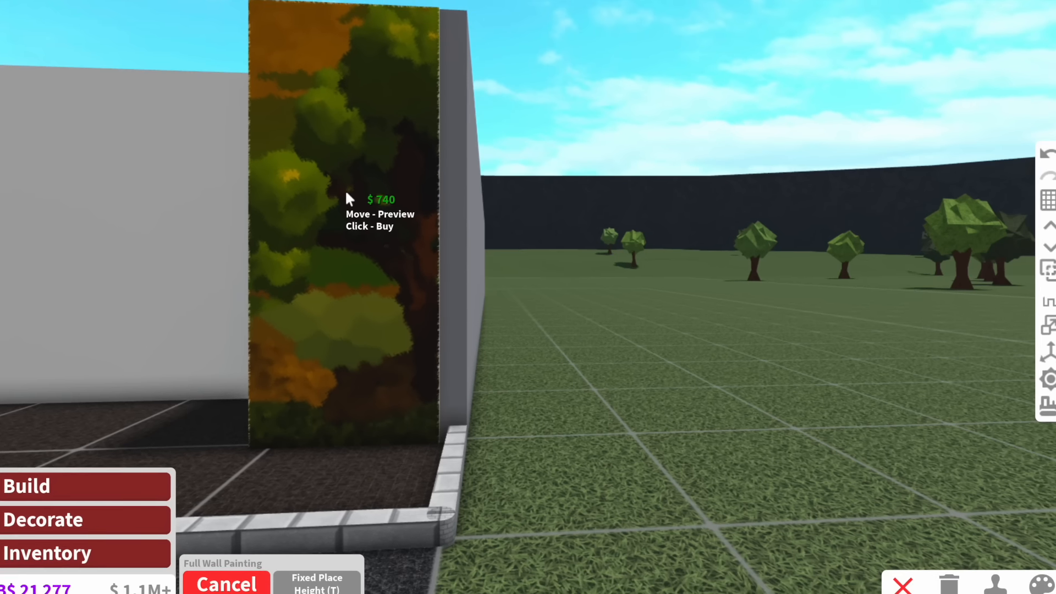
Step: Place the blue-and-white gingham full-wall painting on the front corner wall
left_click(347, 199)
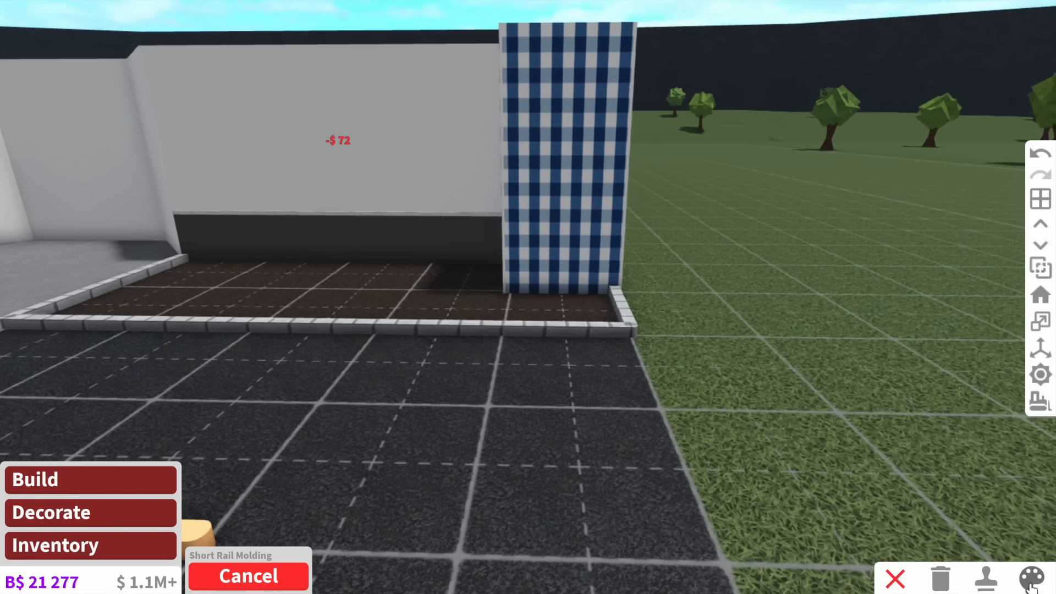
Step: Place short rail molding along the entrance wall and a fancy pillar at its corner
left_click(1033, 578)
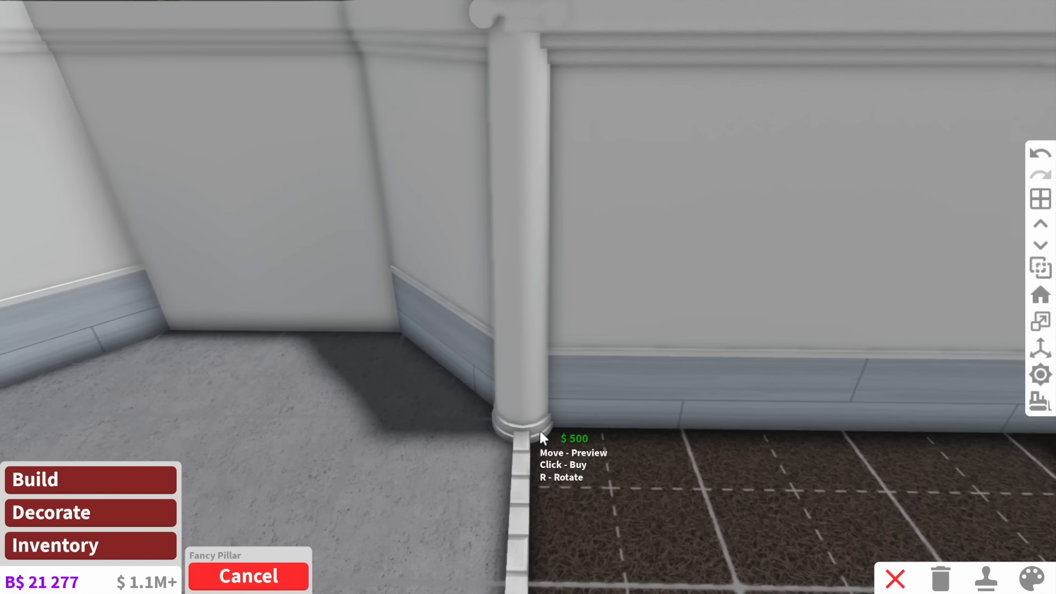
left_click(539, 438)
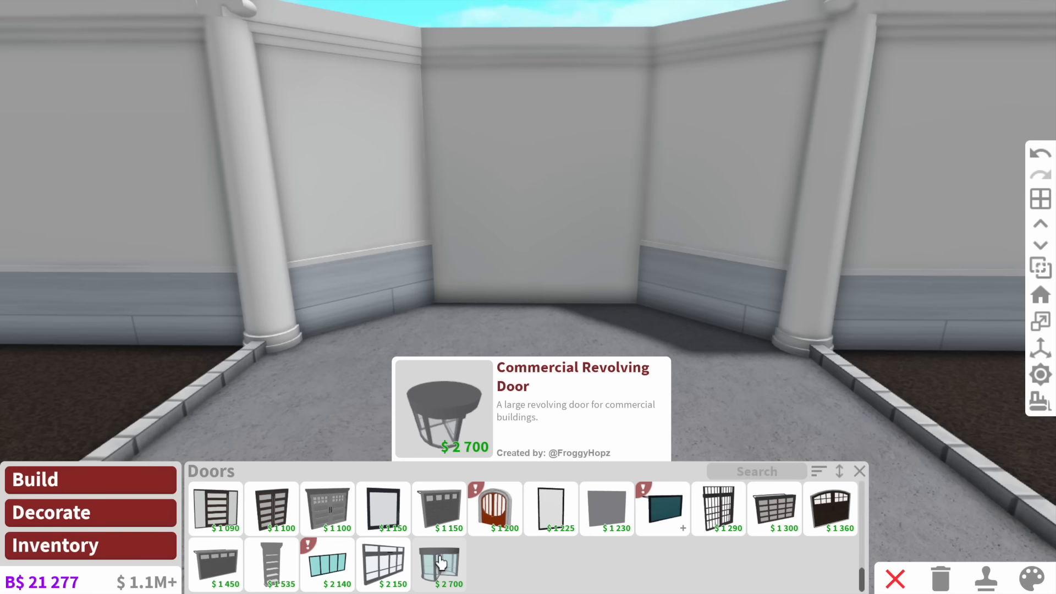
Step: Choose a glass double door design for the store entrance
left_click(442, 566)
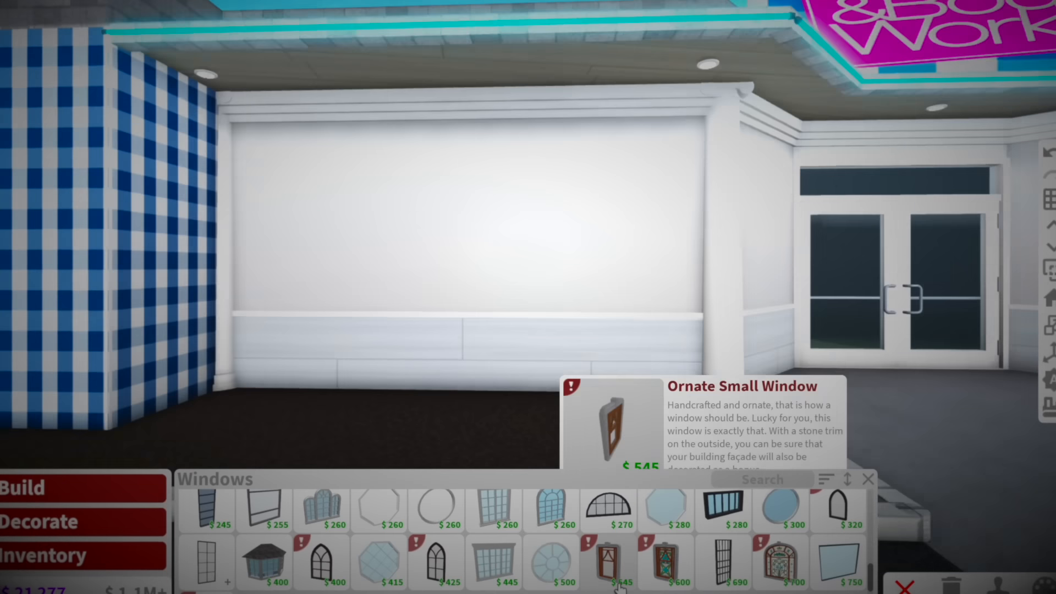
Step: Choose a shuttered window style for the store facade
left_click(776, 562)
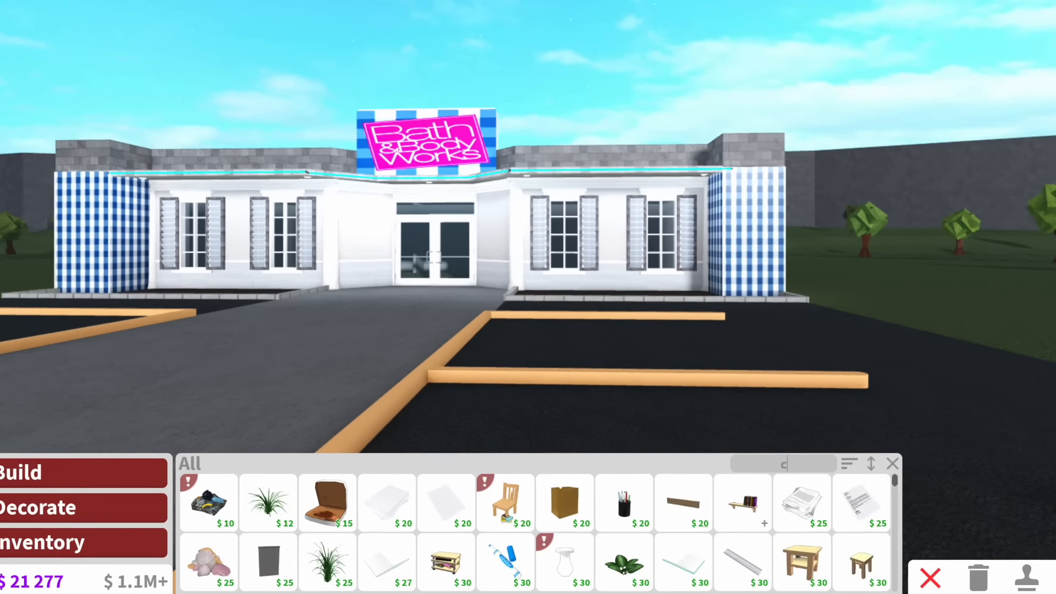
Step: Add a metal panel awning and a rectangular floor standing sign beside the entrance doors
type("cu")
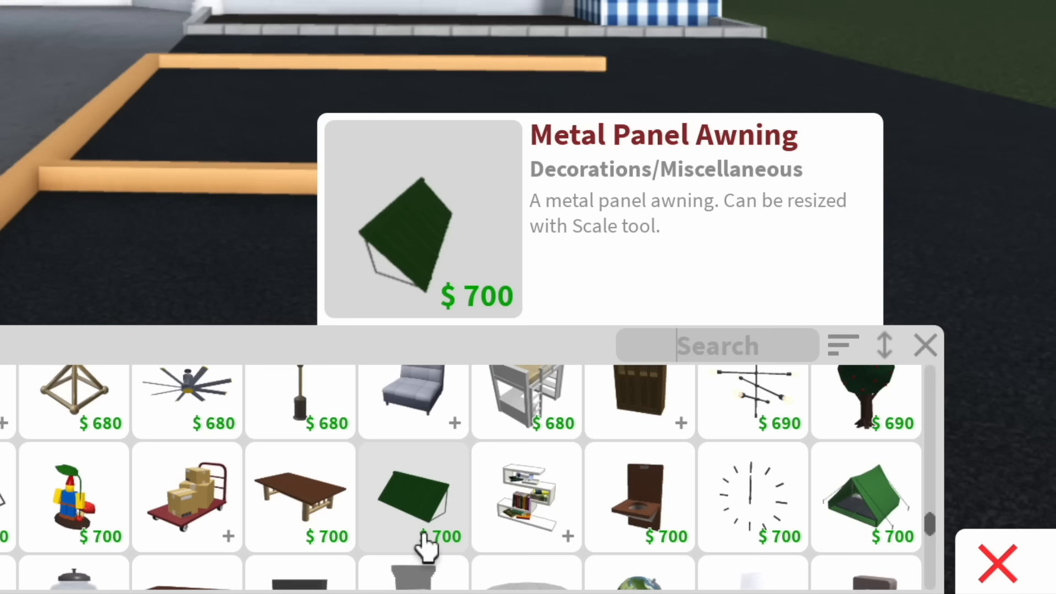
left_click(414, 497)
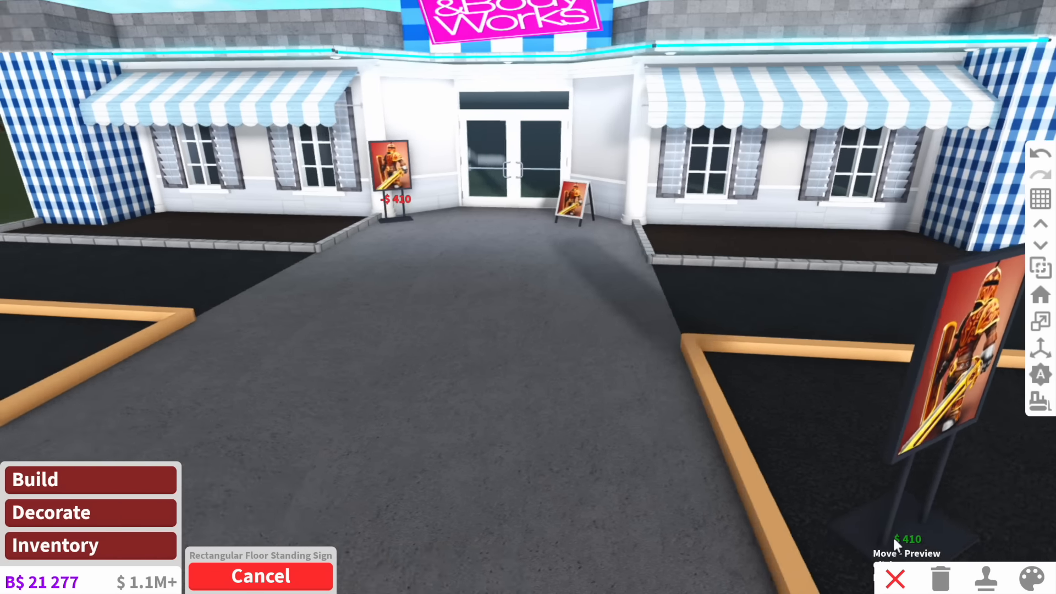
left_click(1037, 577)
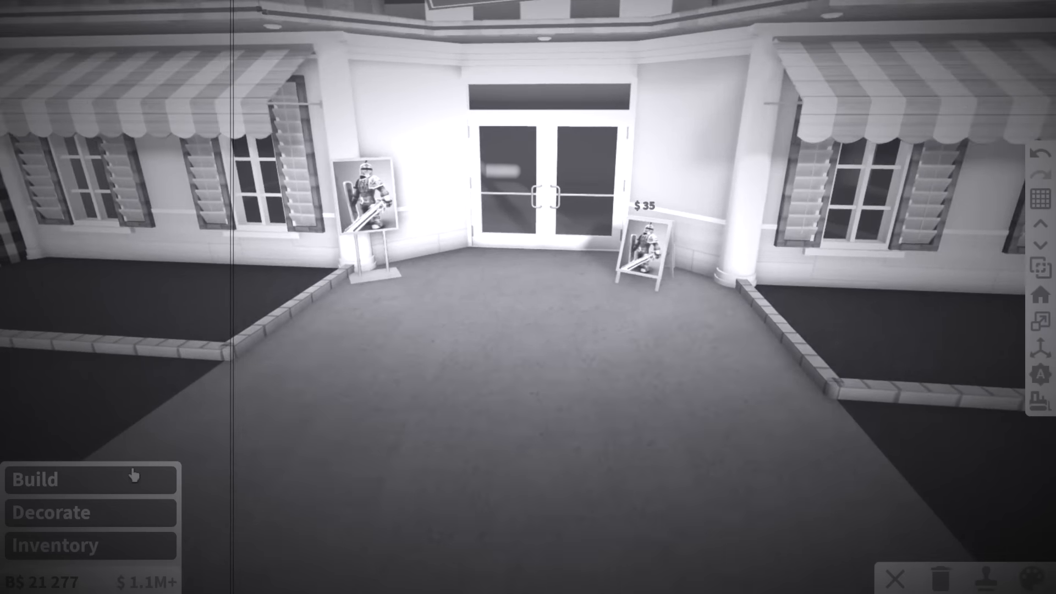
left_click(35, 479)
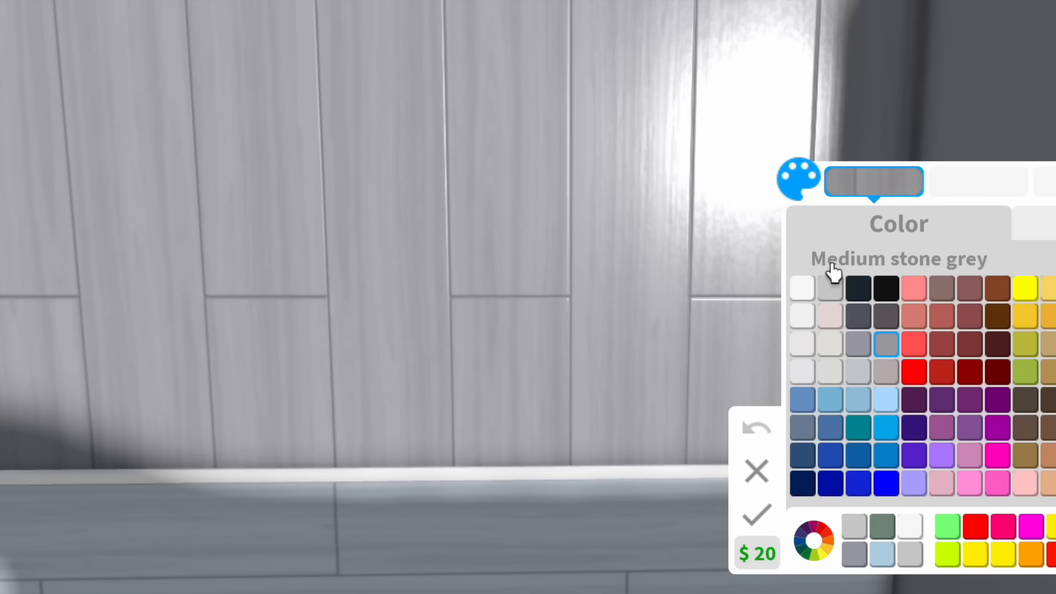
Step: Repaint the panelled interior wall in Medium stone grey
left_click(831, 287)
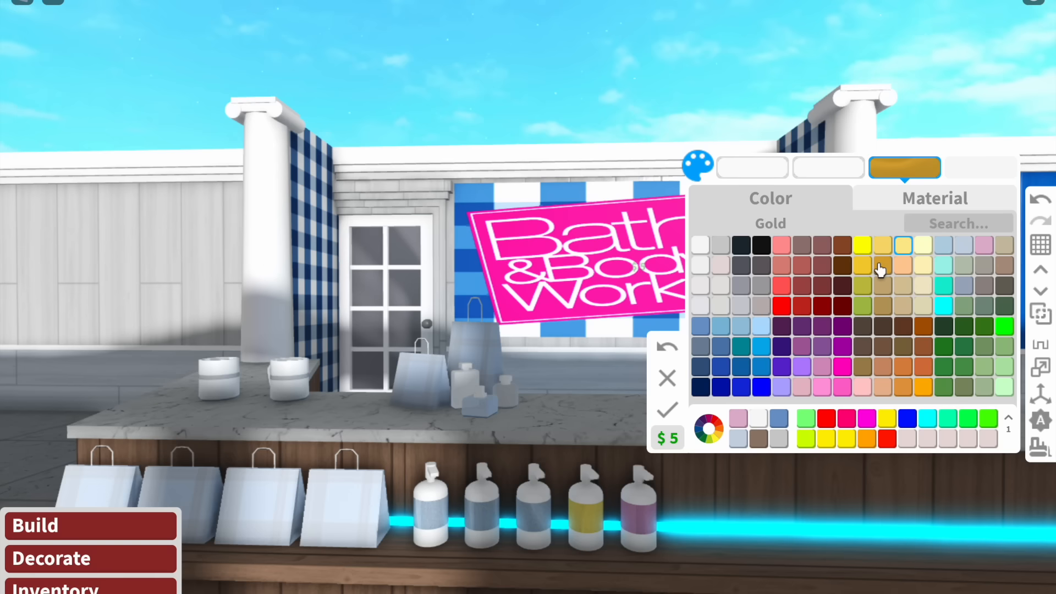
Step: Colour the counter lotion bottles Gold and Medium red
left_click(781, 265)
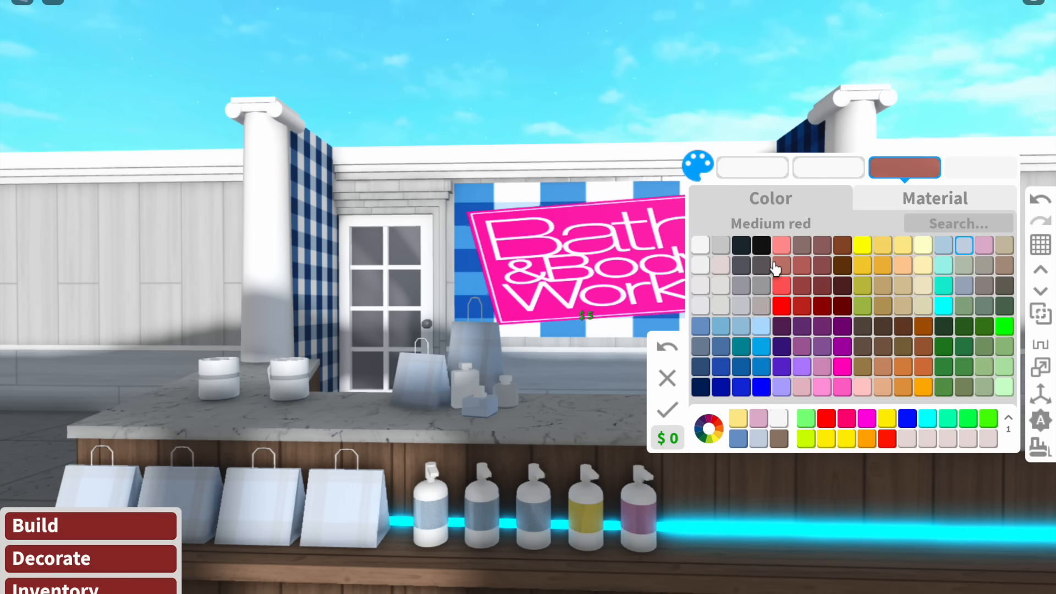
left_click(964, 387)
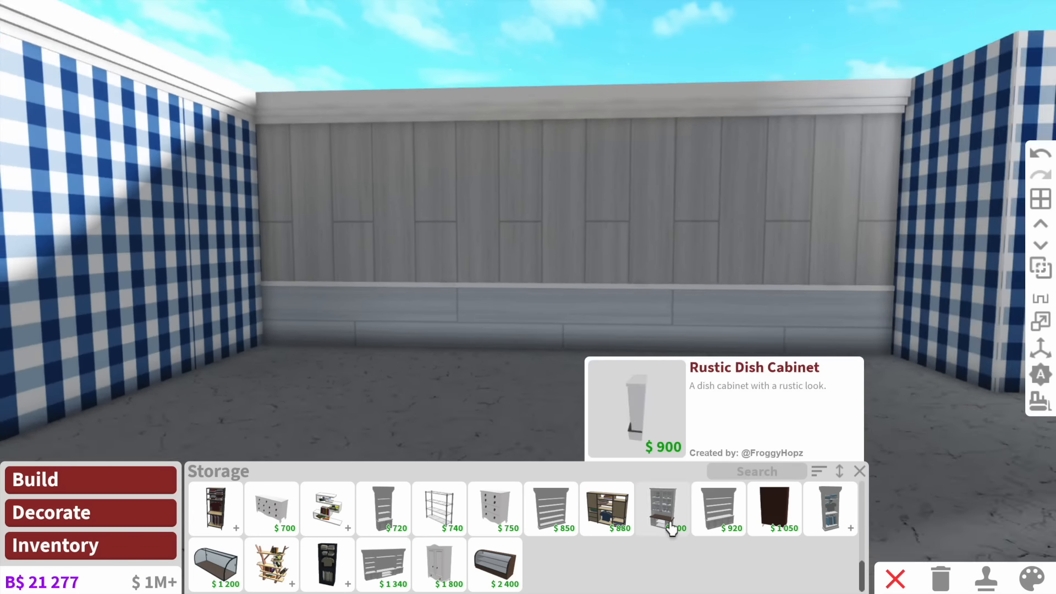
Step: Place the white dish cabinet against the panelled wall, then search the lighting catalogue
left_click(717, 508)
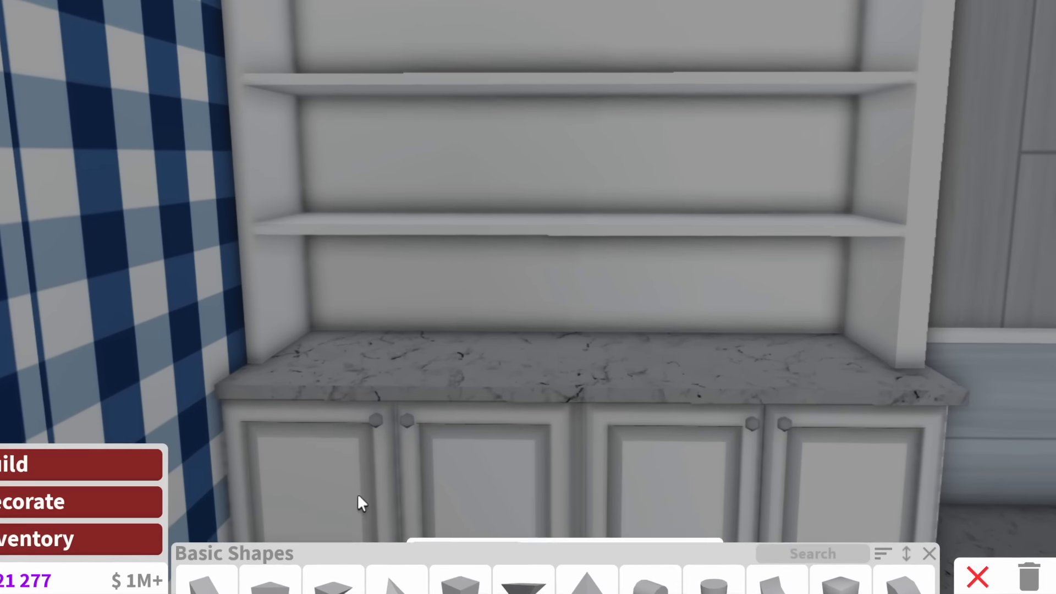
left_click(206, 581)
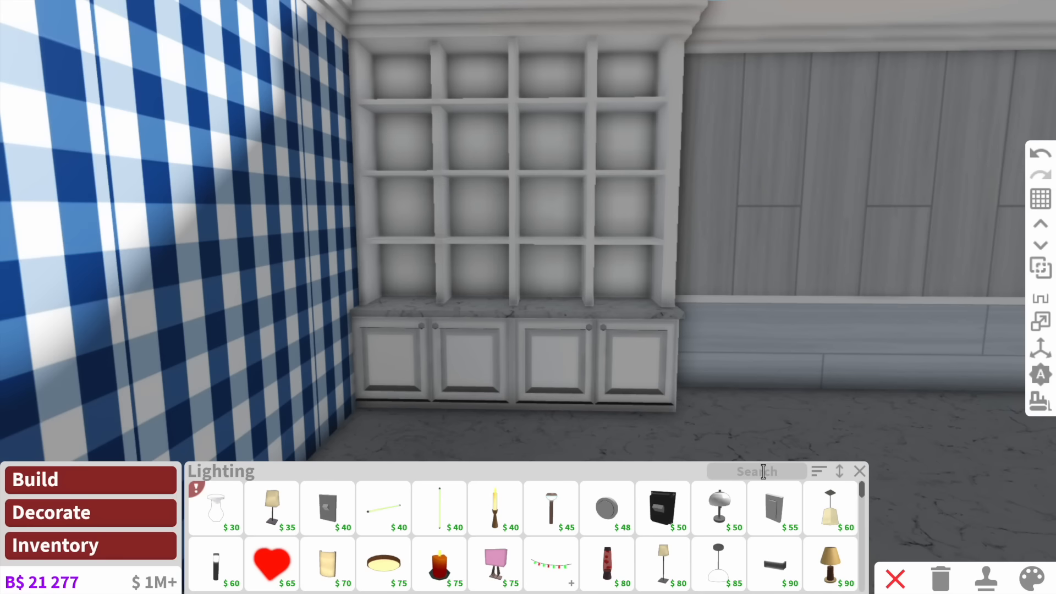
left_click(328, 565)
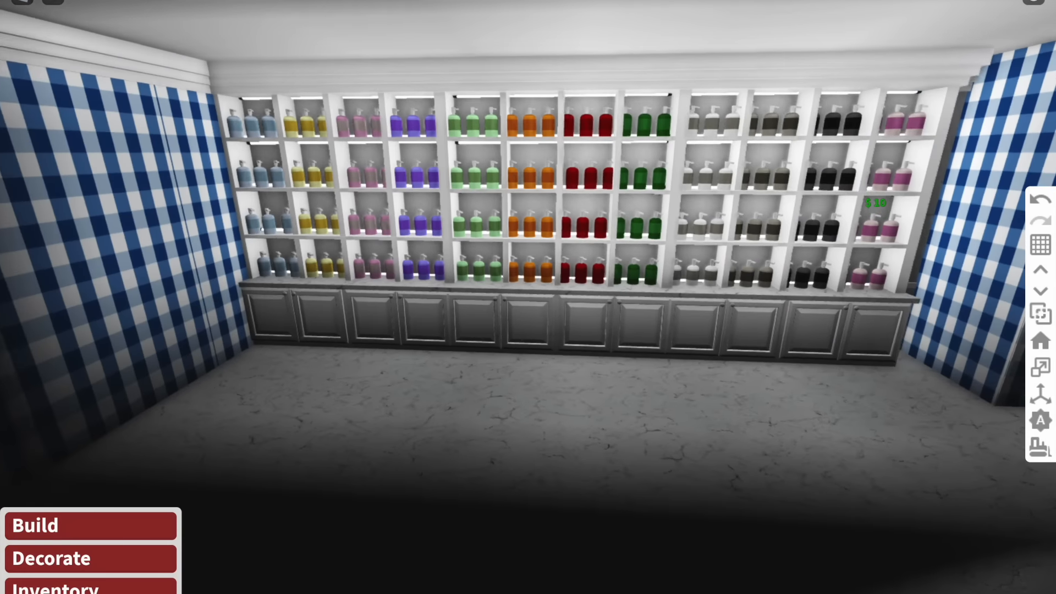
Step: Rotate the view around the stocked bottle shelves on the back wall
left_click_drag(539, 297, 539, 134)
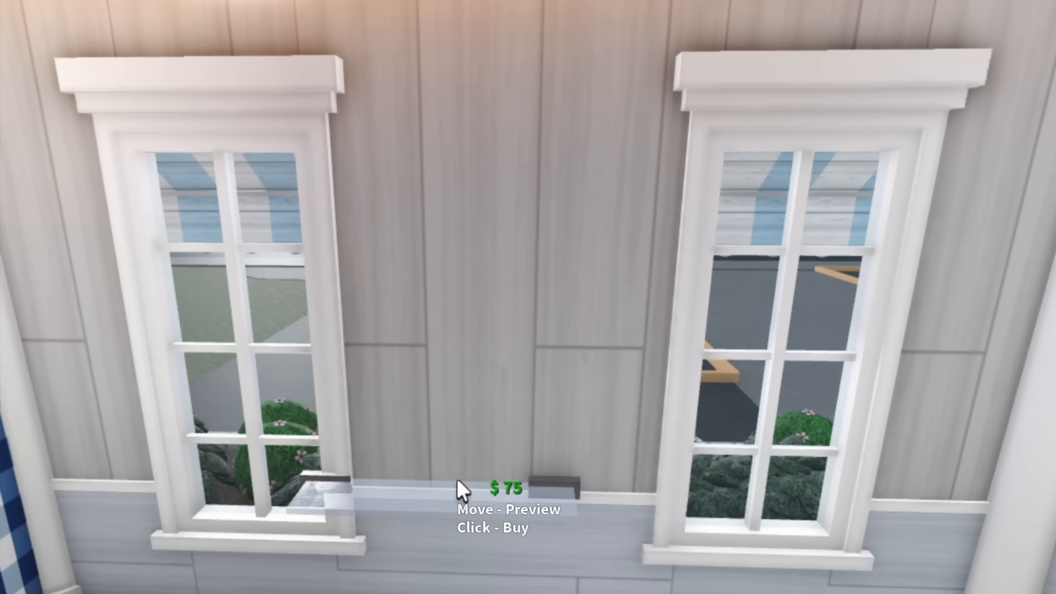
Step: Place the $75 fixture on the ledge between the two windows
left_click(462, 487)
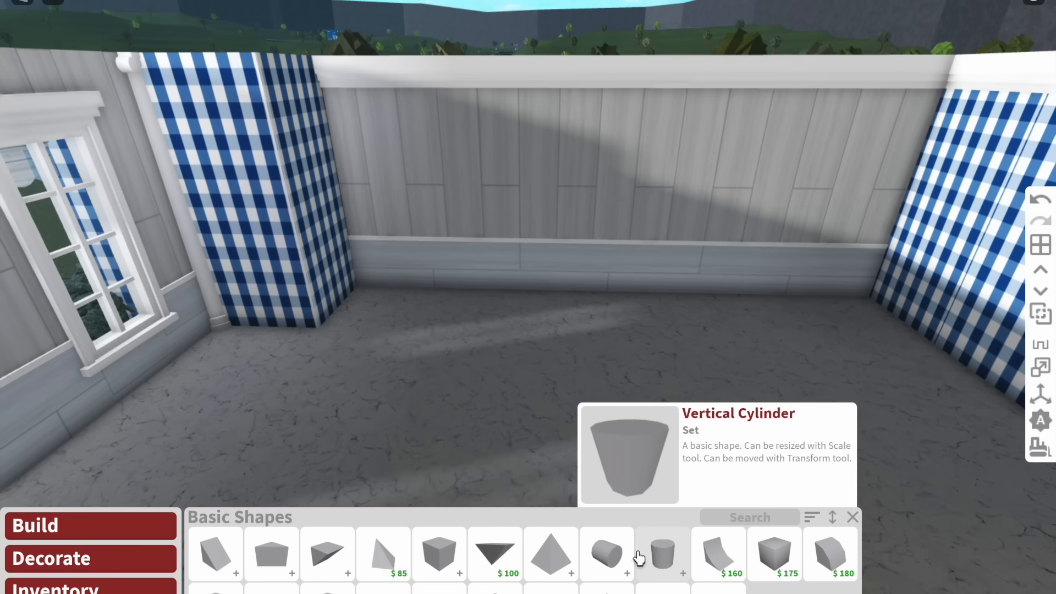
Step: Switch the Decorate catalogue to the Storage category facing the back wall
left_click(662, 554)
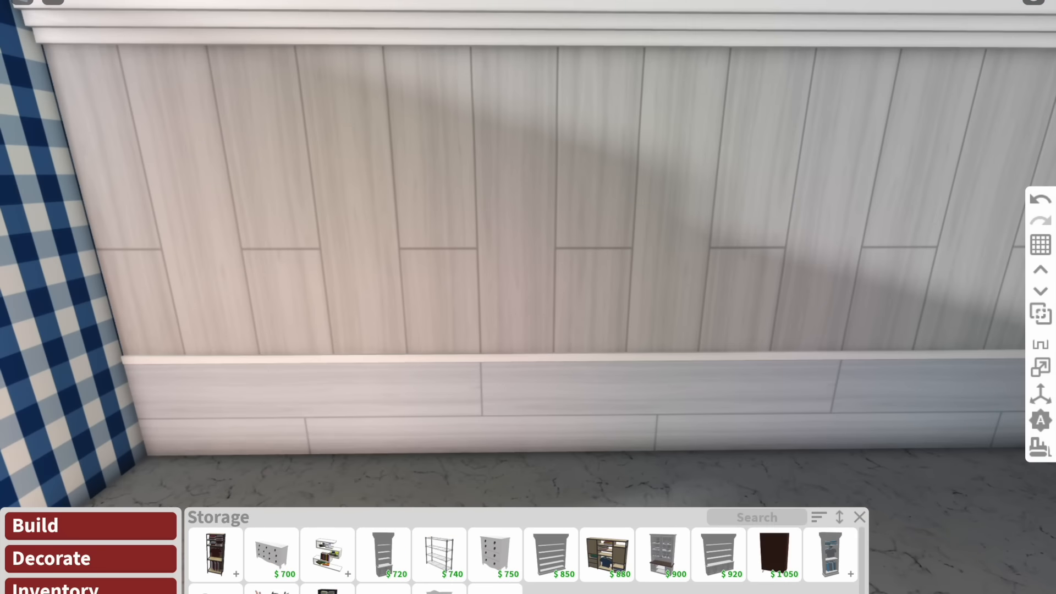
Step: Place perfume bottles along the white wall shelves in the second gingham room
left_click(716, 554)
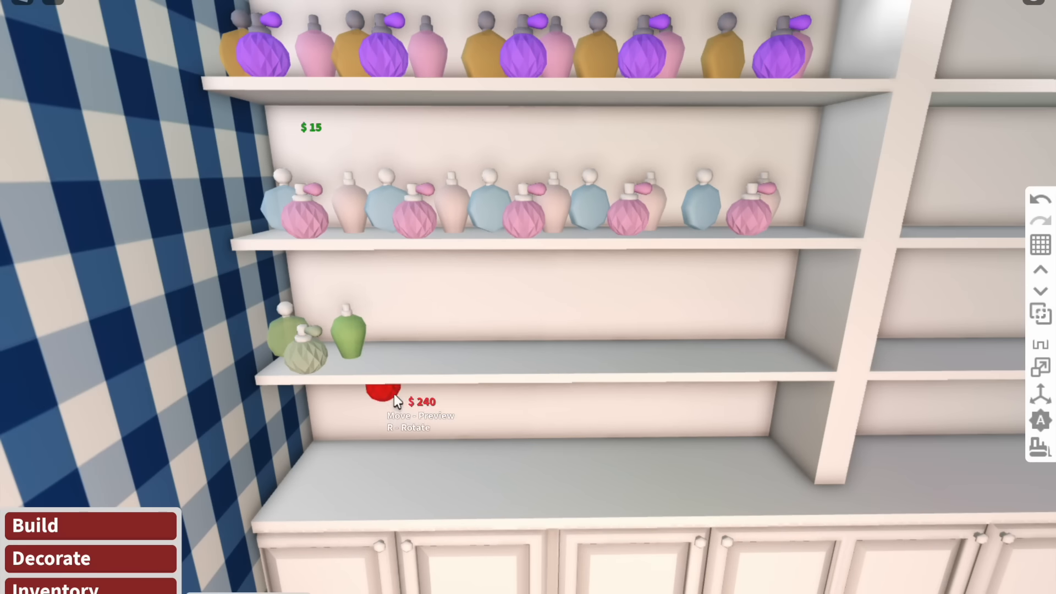
left_click(397, 400)
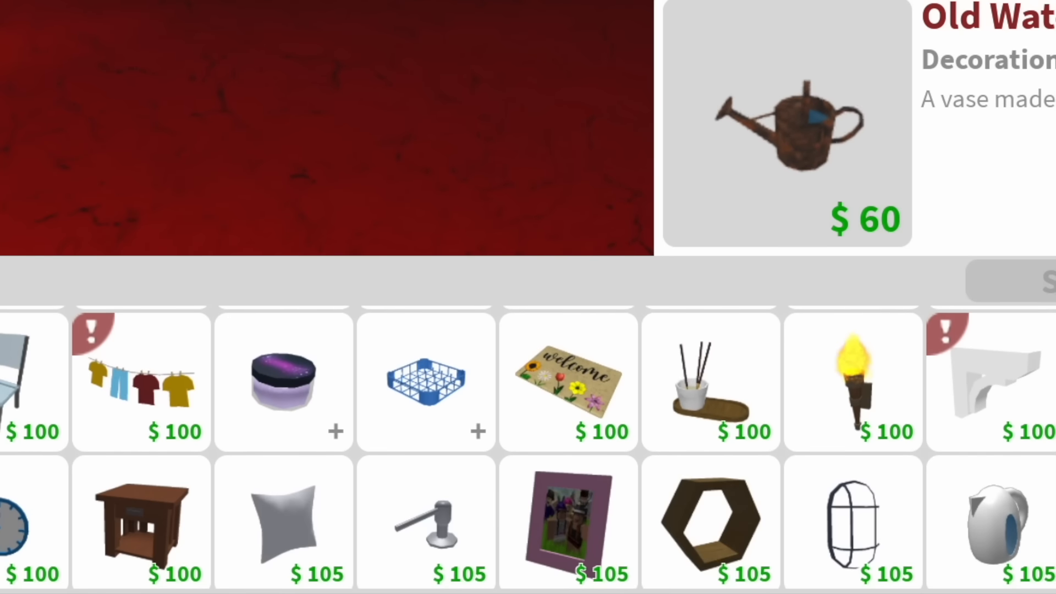
Step: Choose the Basic Beauty Products bottles from the decorations catalogue
scroll("down", 3)
type("beau")
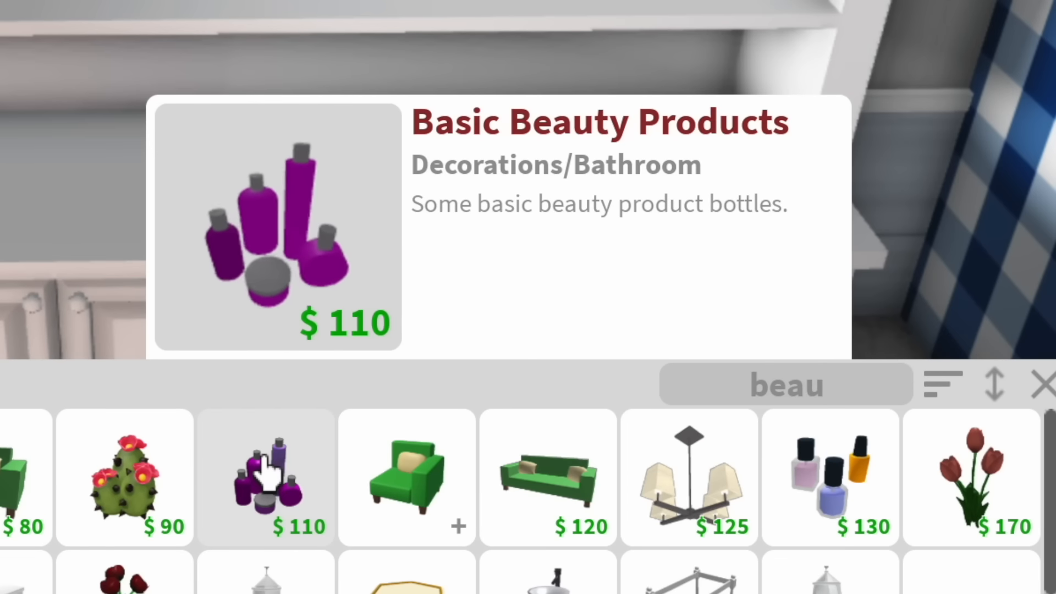
left_click(266, 476)
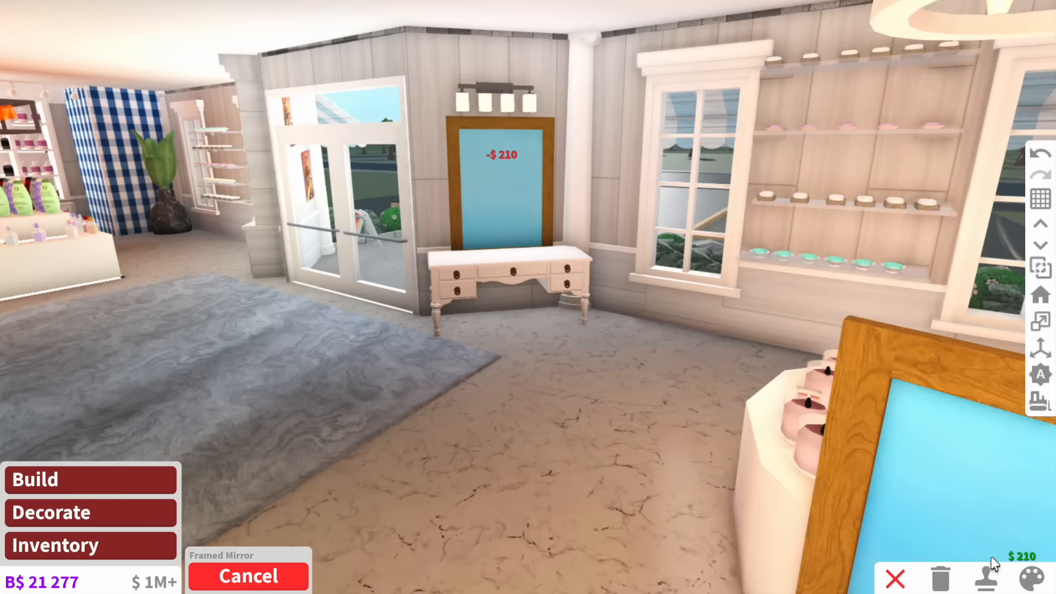
Step: Hang the framed mirror on the wall above the white vanity table
left_click(1037, 577)
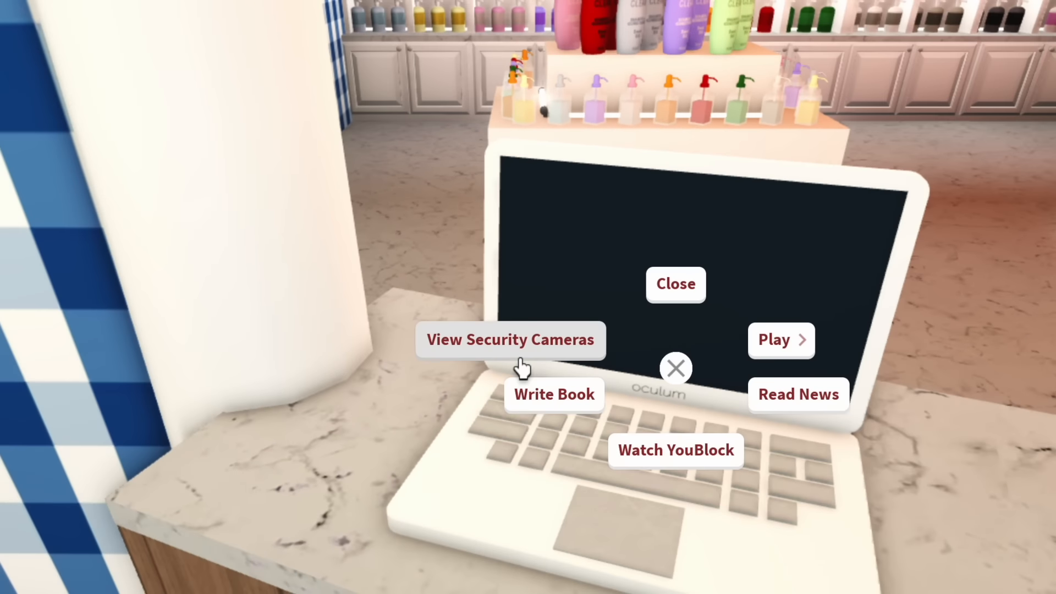
Step: View the store's security camera feeds and cycle through three CAM views
left_click(510, 340)
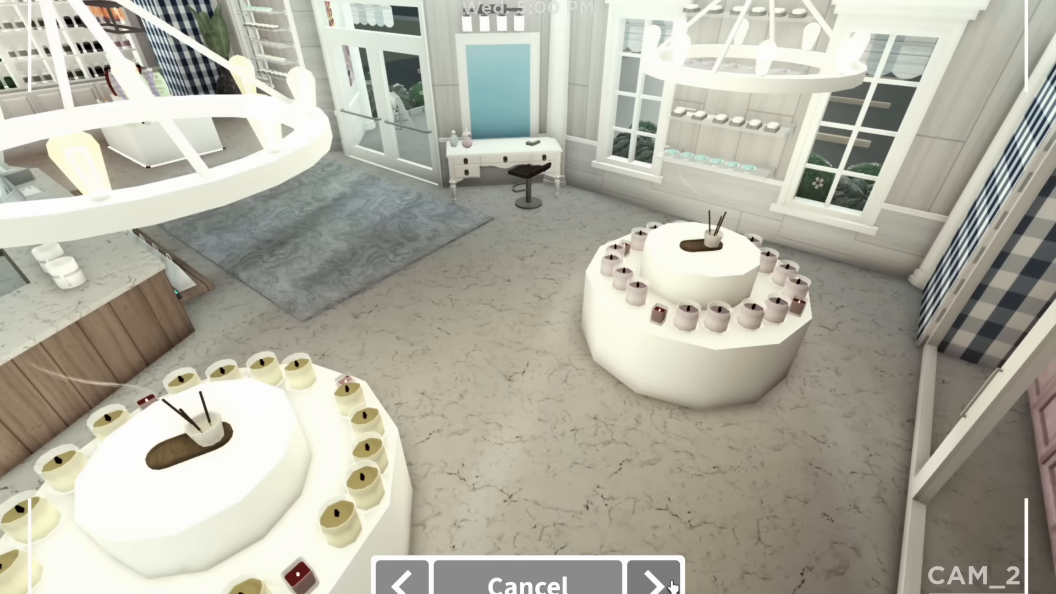
left_click(652, 581)
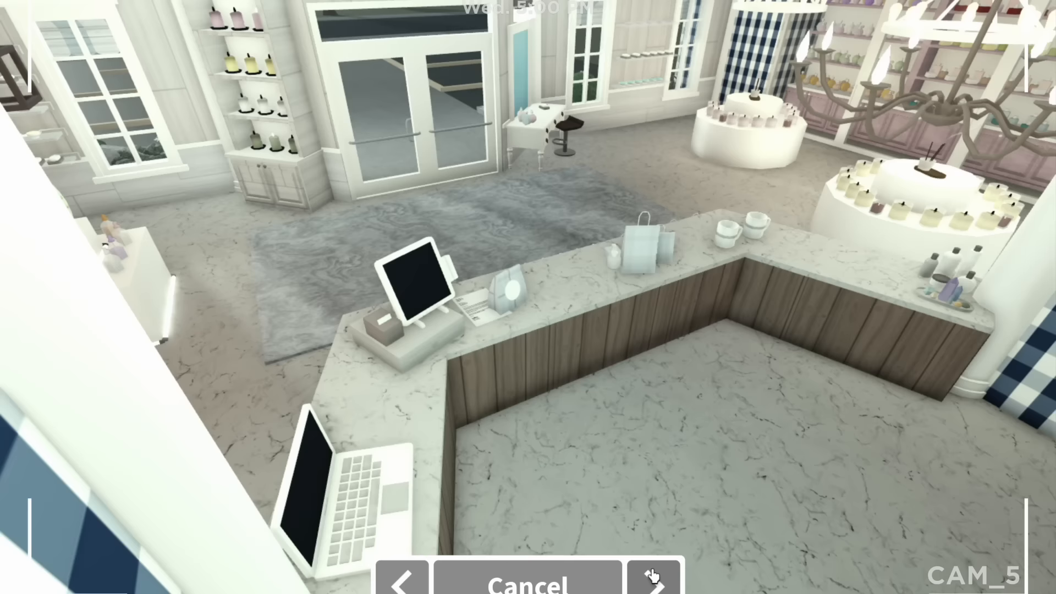
left_click(652, 580)
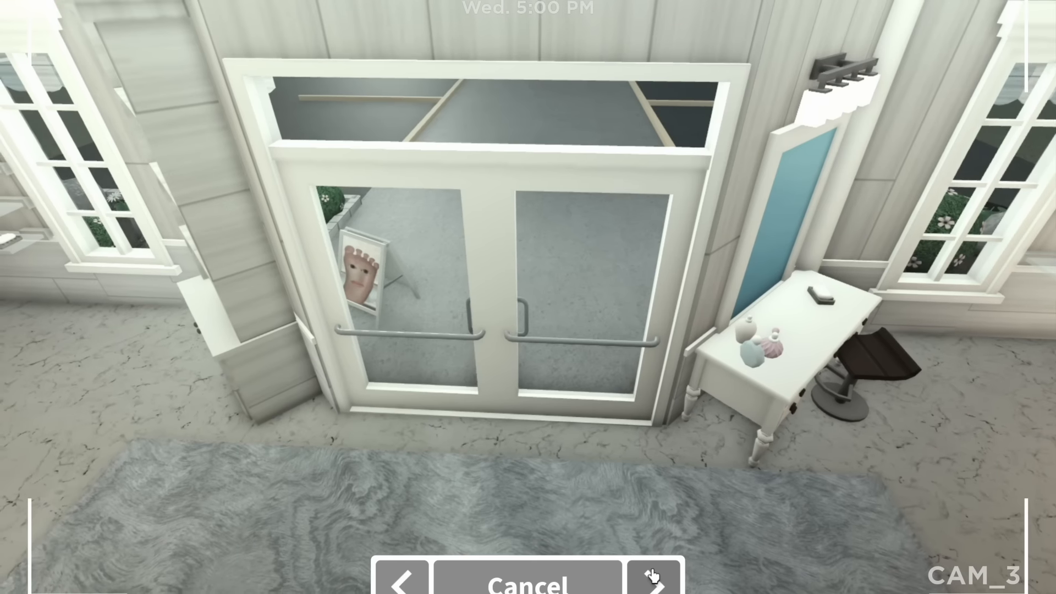
left_click(650, 578)
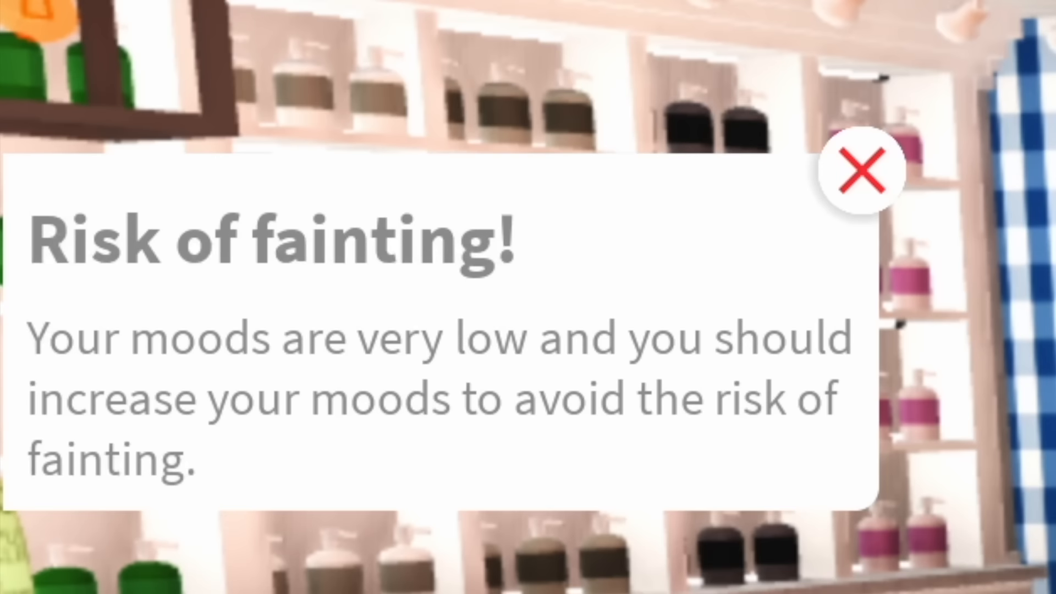
Step: Dismiss the fainting warning, boost the character's mood, and chat 'WE HAVE A PARK'
left_click(861, 171)
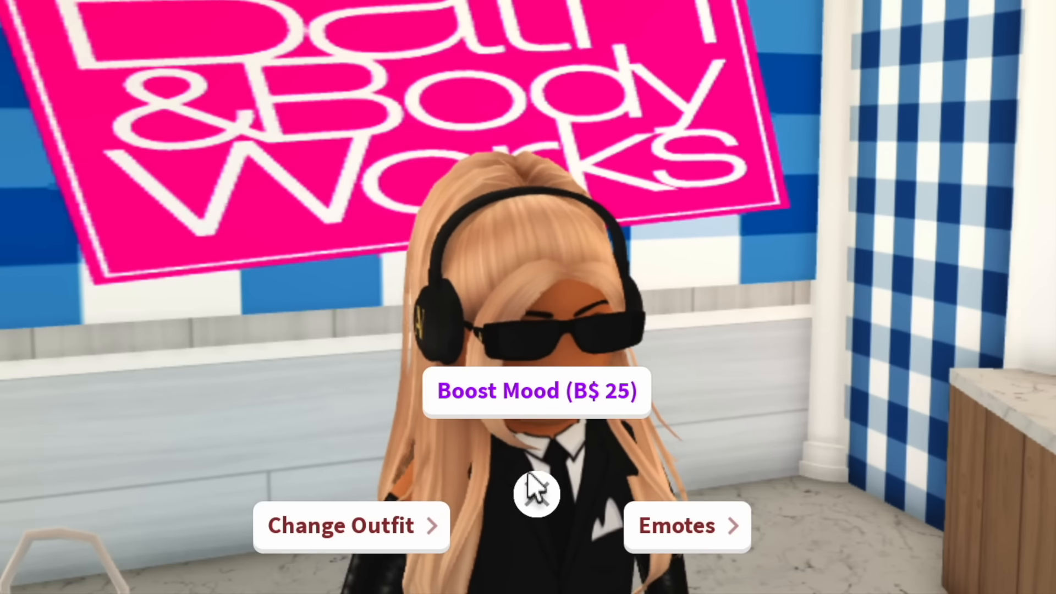
left_click(677, 526)
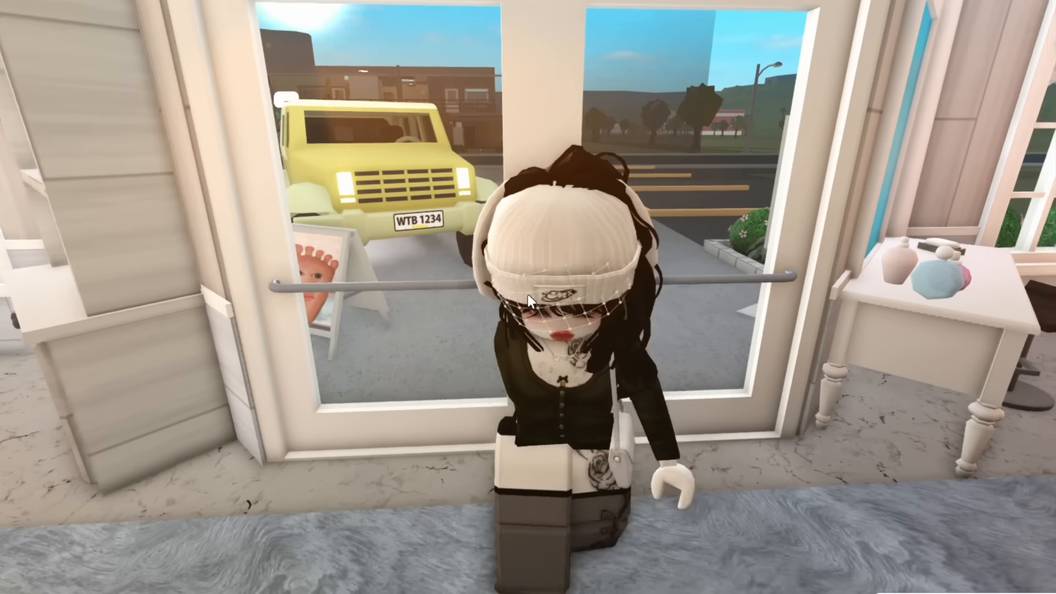
type("WE HAVE A PARK")
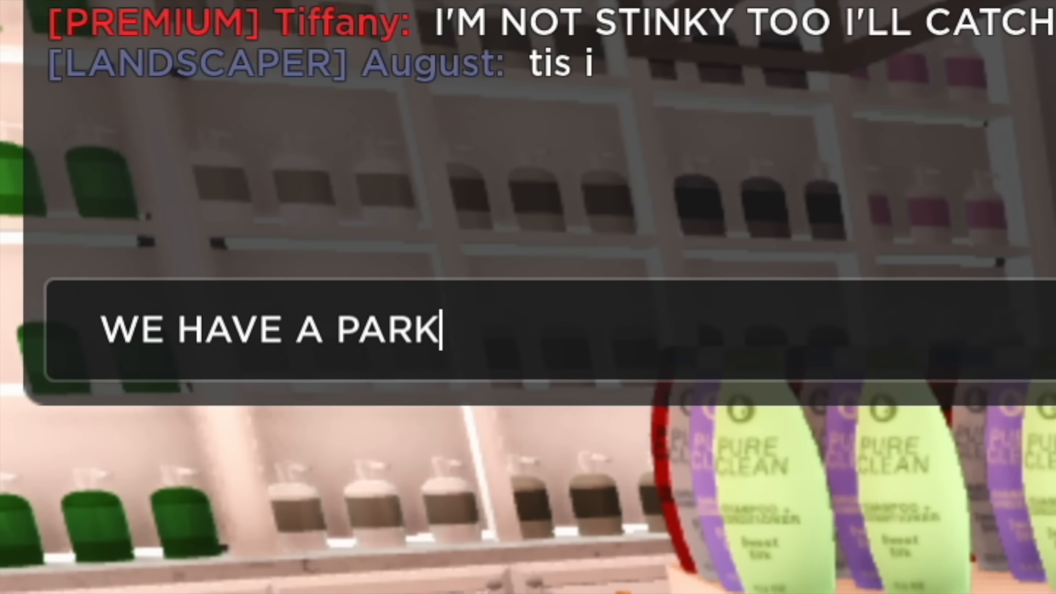